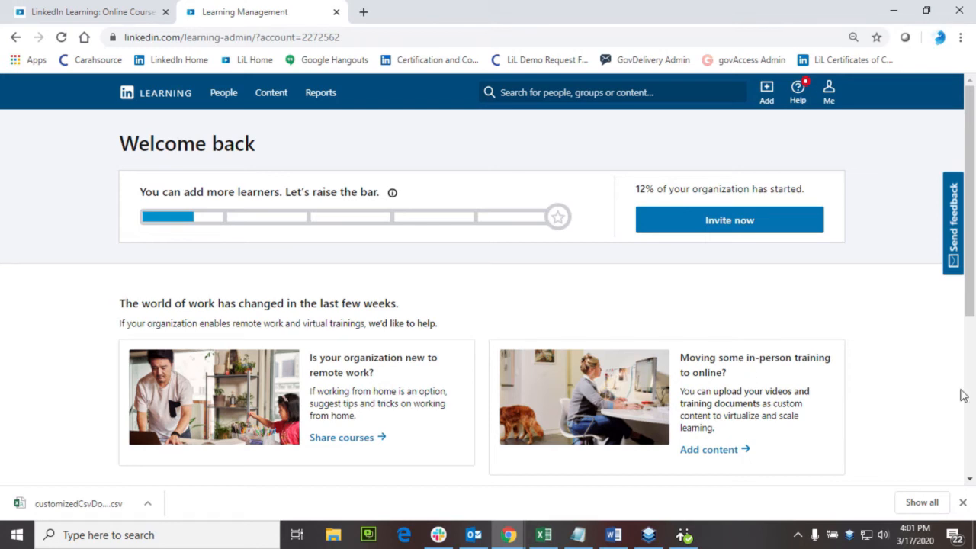
- Go to People > Users and show the Add new users options
left_click(224, 92)
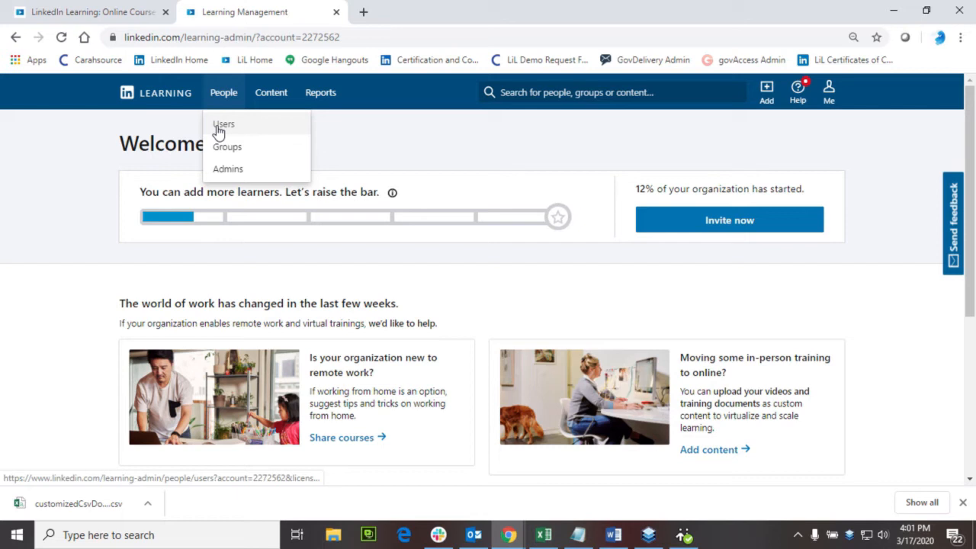
left_click(223, 123)
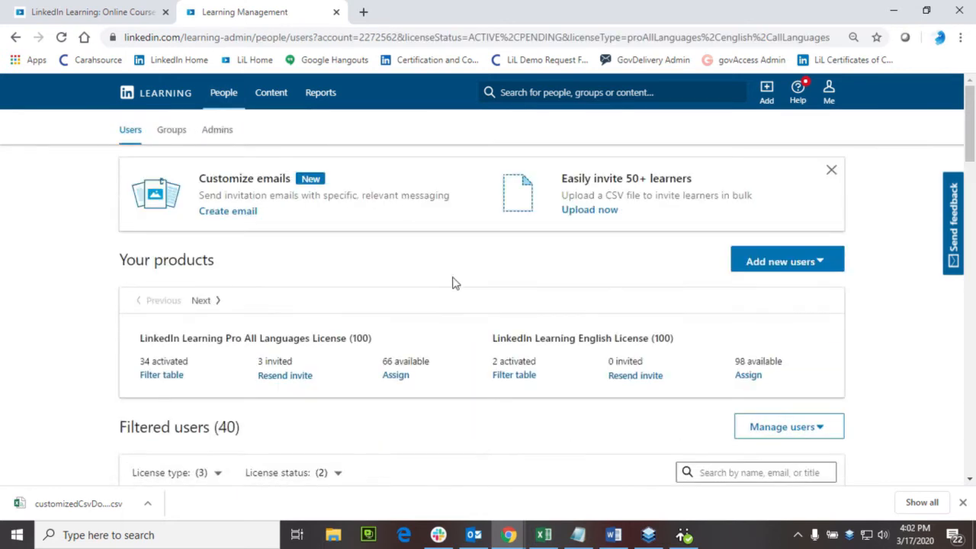
left_click(786, 261)
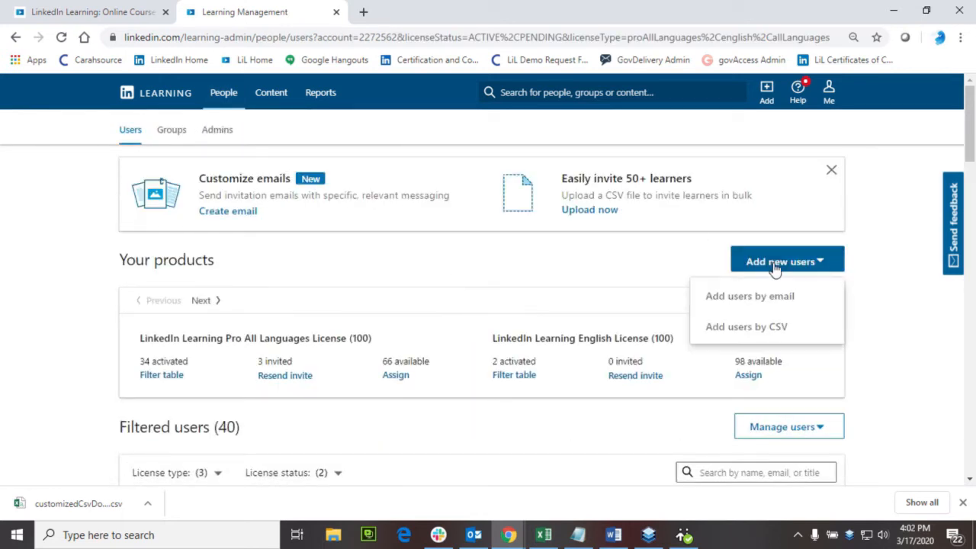
- Choose to add users by CSV and open the CSV getting-started instructions
left_click(746, 326)
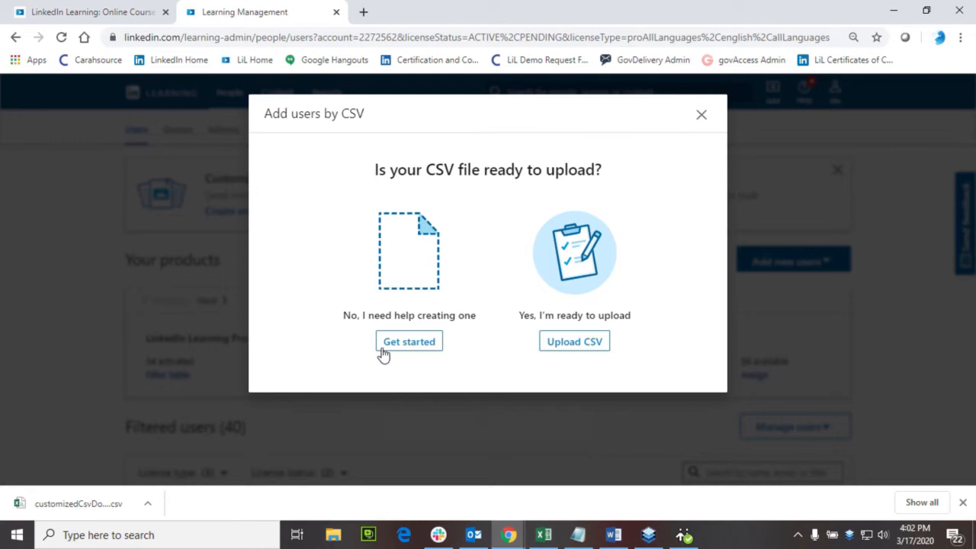
left_click(409, 341)
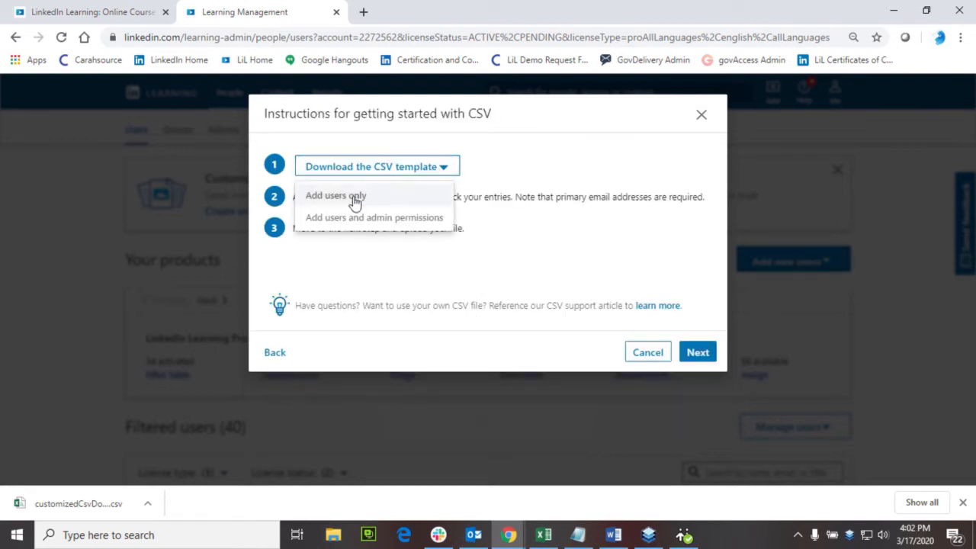
mouse_move(355, 218)
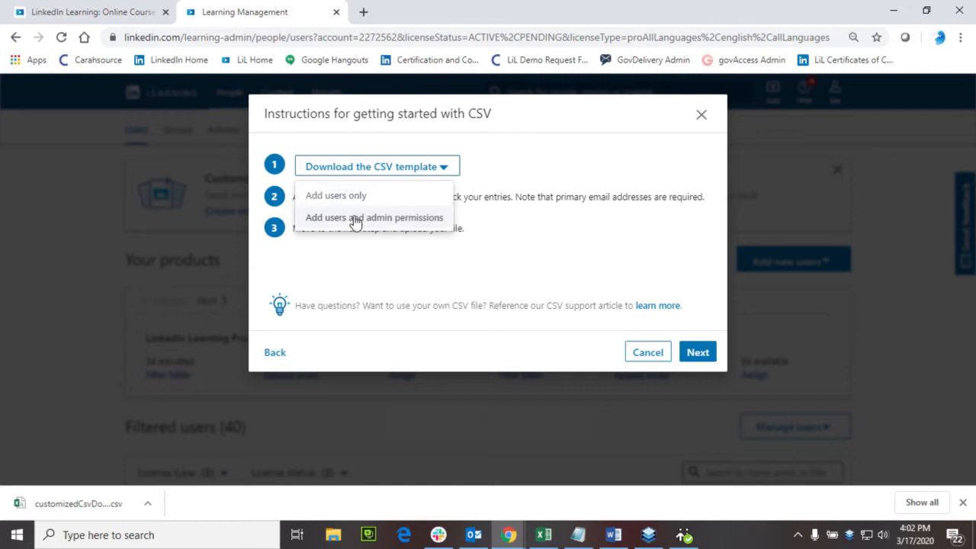
mouse_move(359, 228)
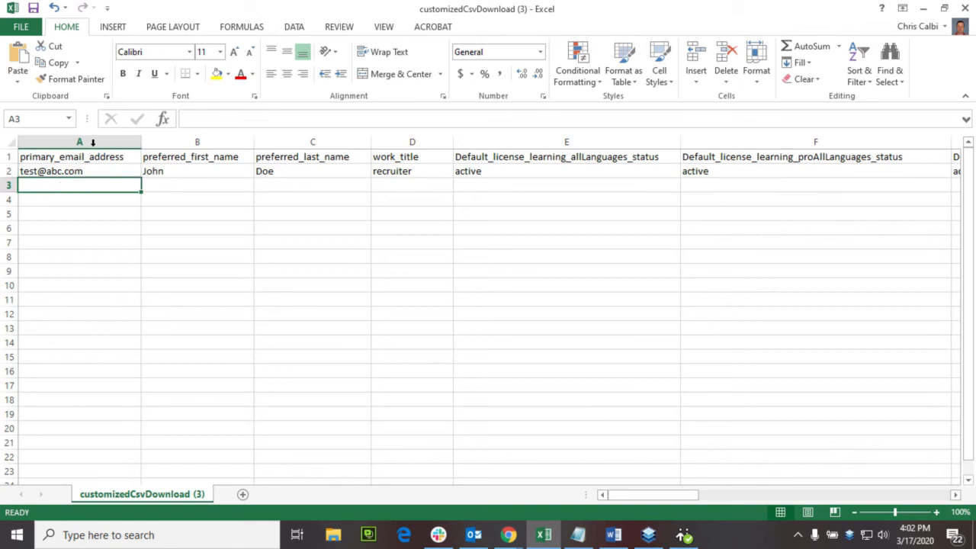
mouse_move(96, 161)
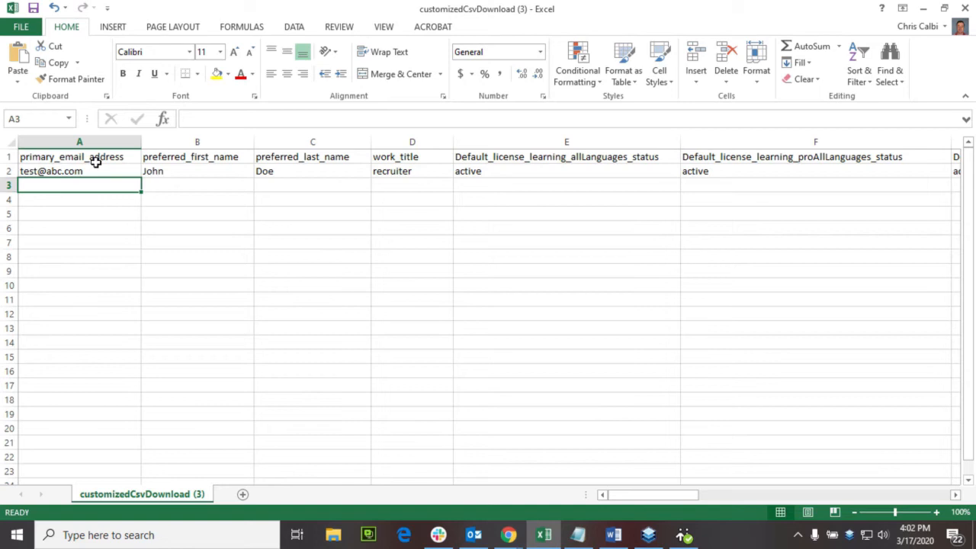
mouse_move(168, 163)
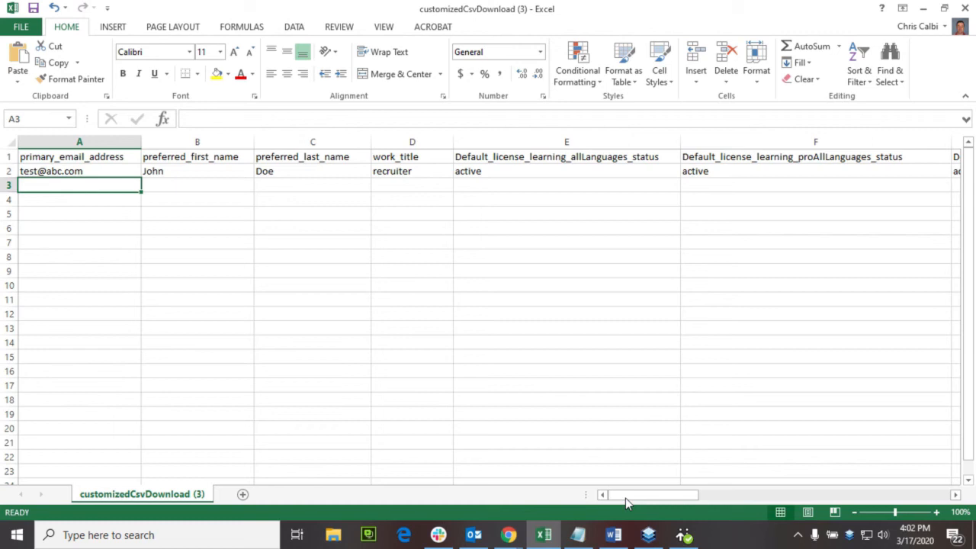
mouse_move(647, 504)
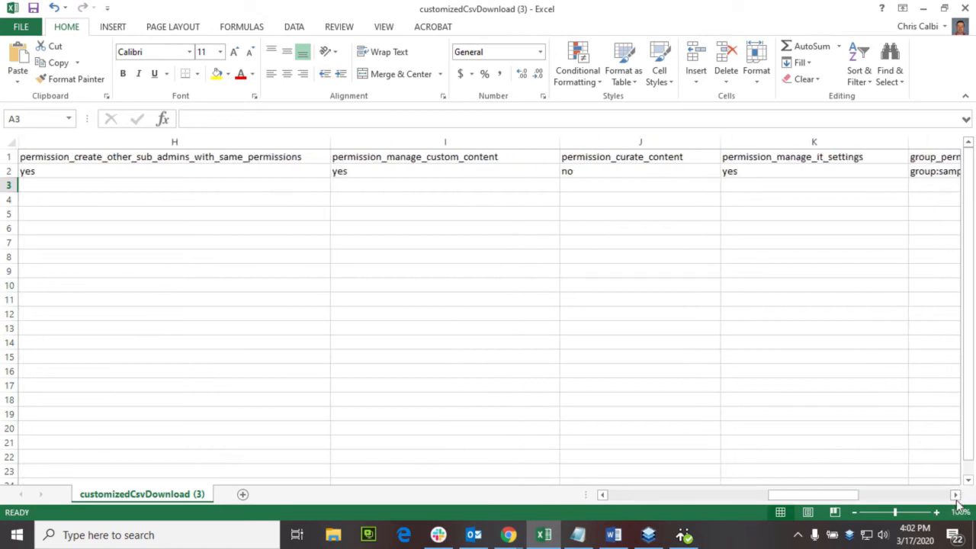
left_click(956, 495)
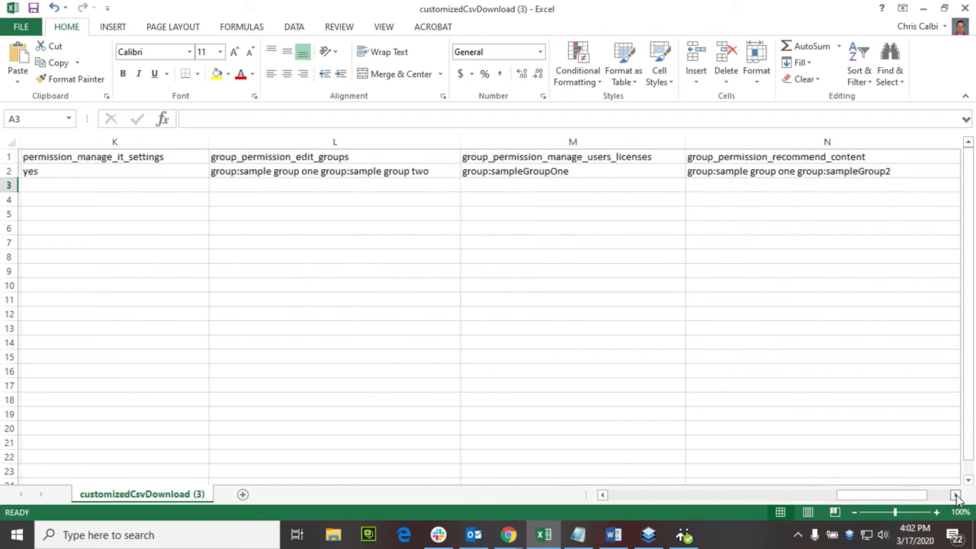
left_click(955, 497)
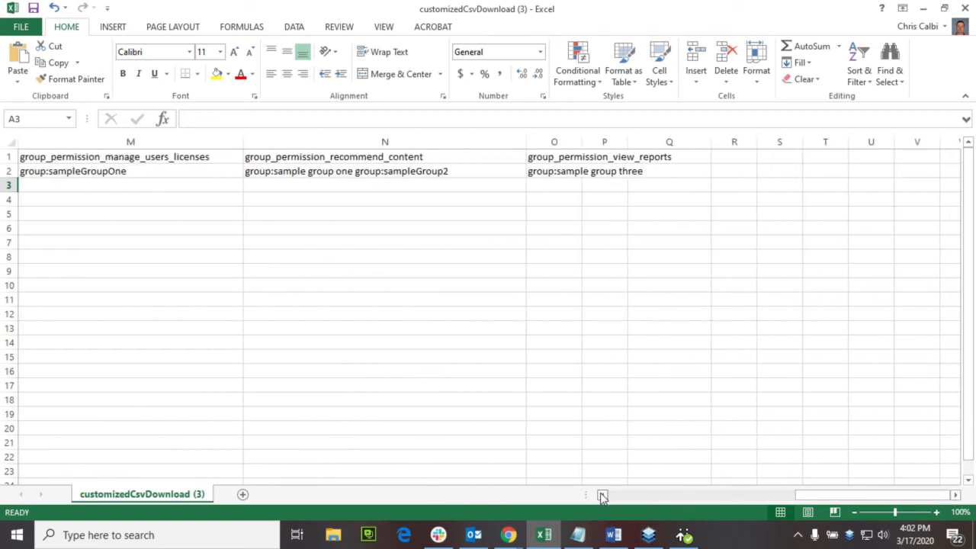
scroll("left", 3)
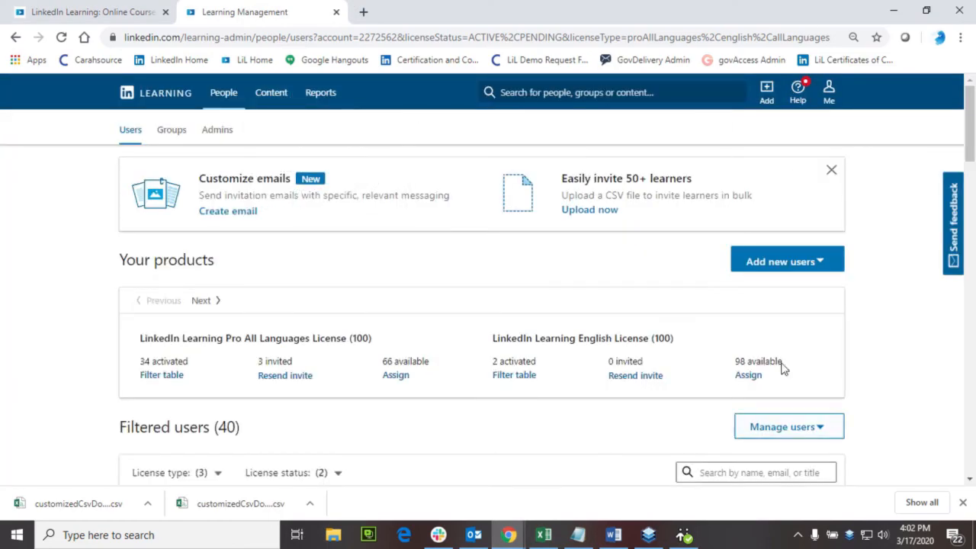
left_click(781, 261)
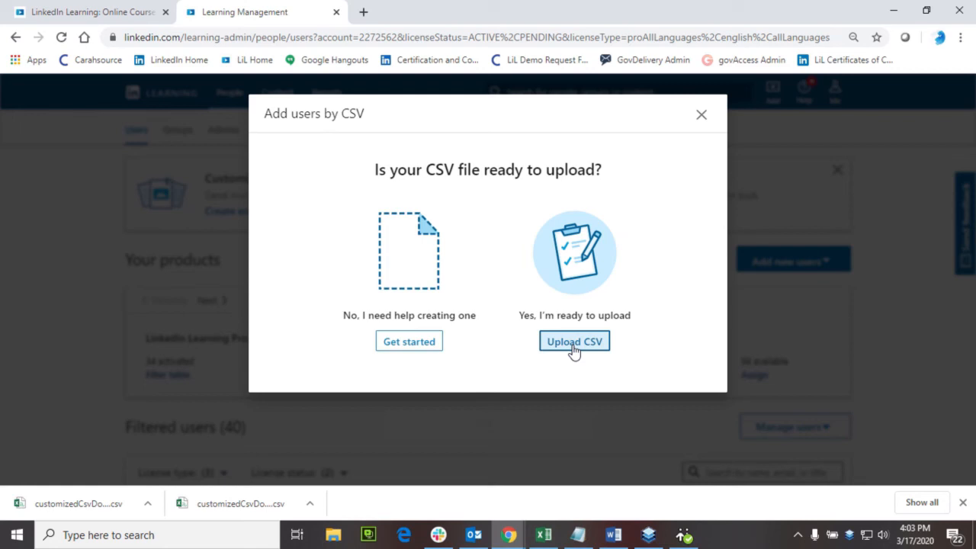
left_click(574, 341)
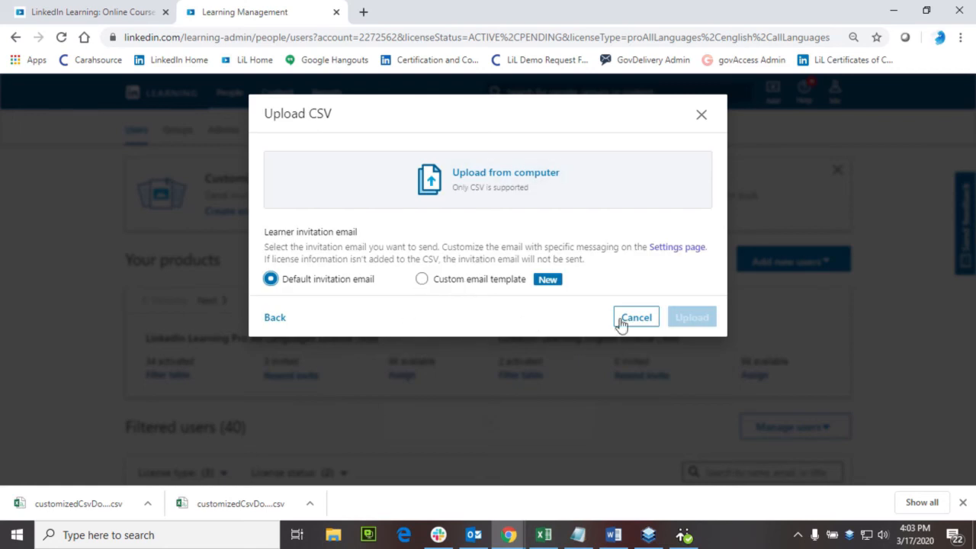
left_click(636, 318)
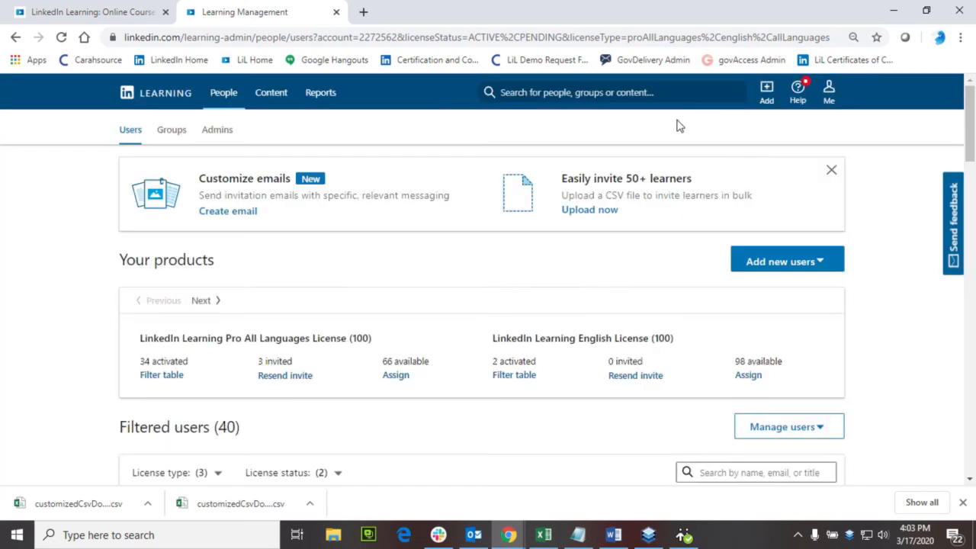
scroll("down", 3)
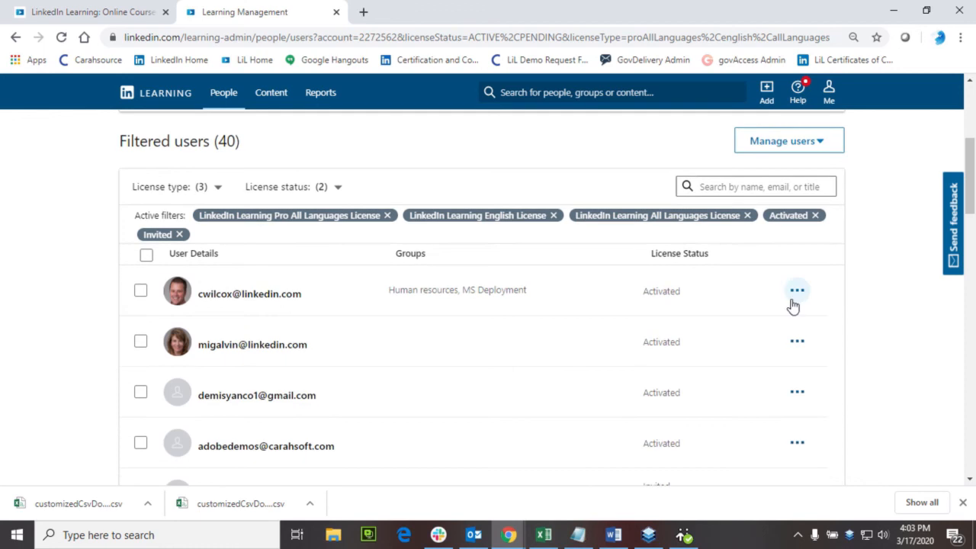